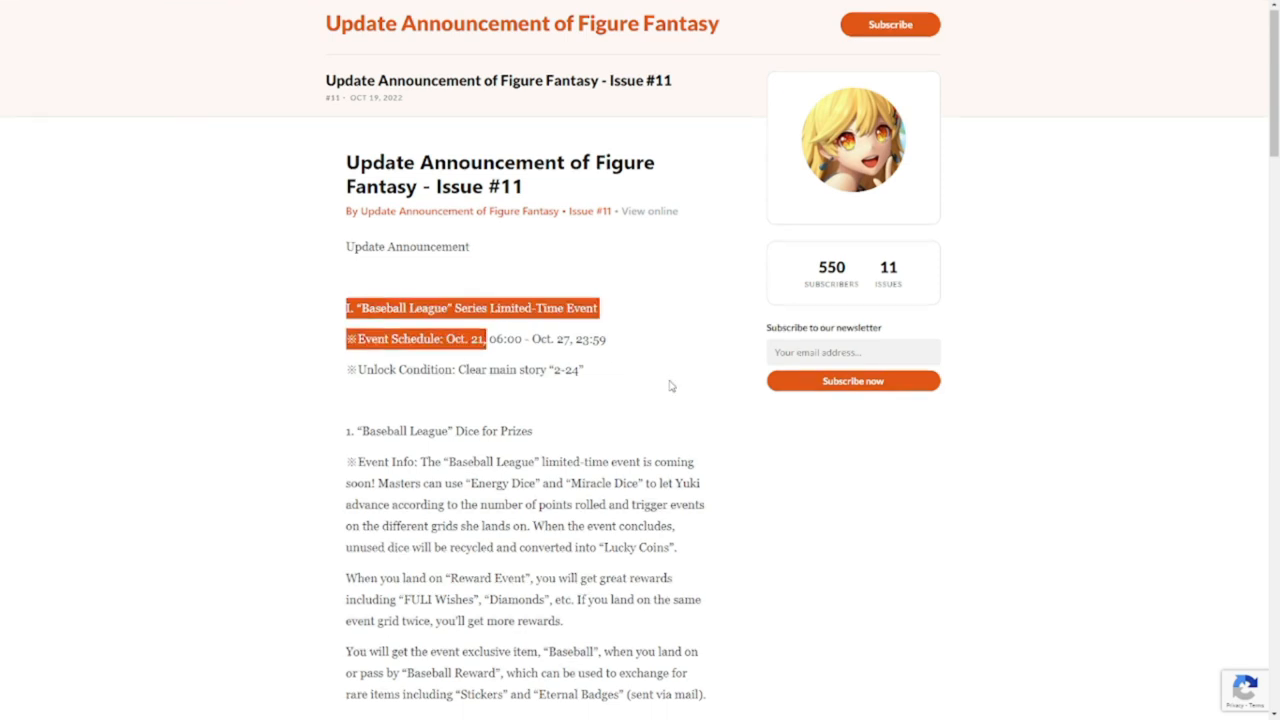
Scroll past the Baseball League event down to the Time Commemorative Wheel section
scroll(down, 3)
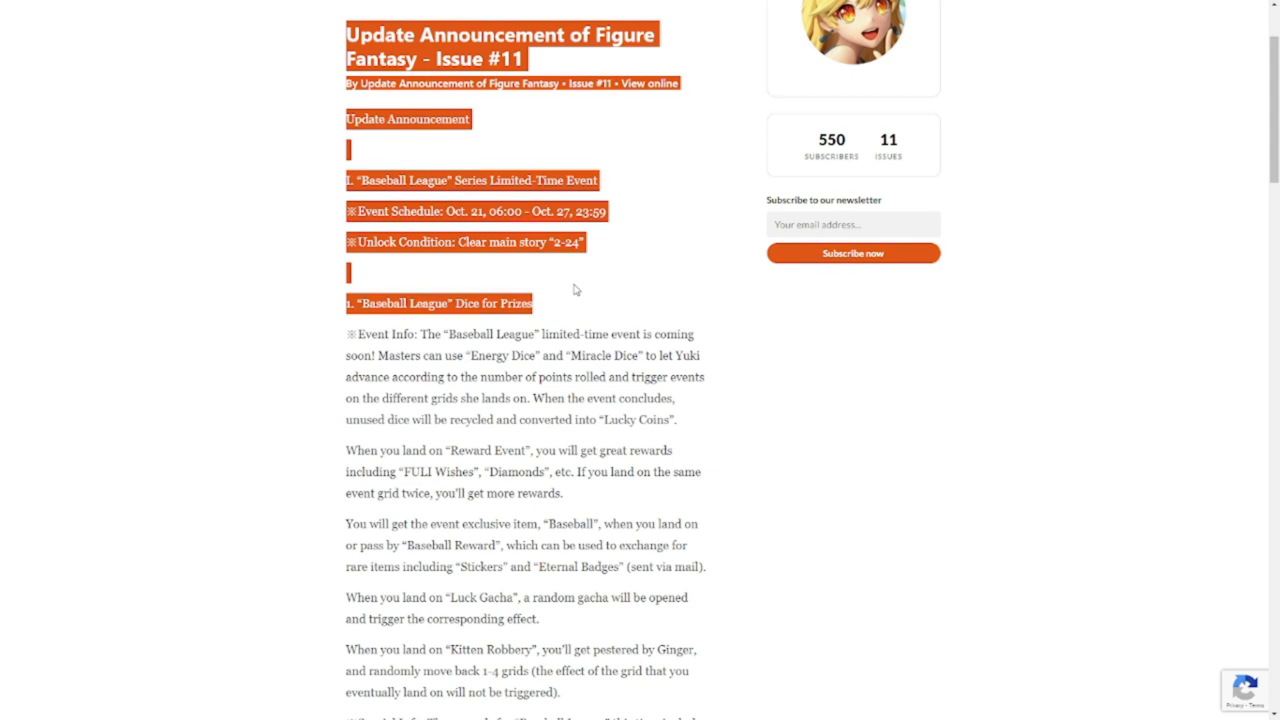
scroll(down, 3)
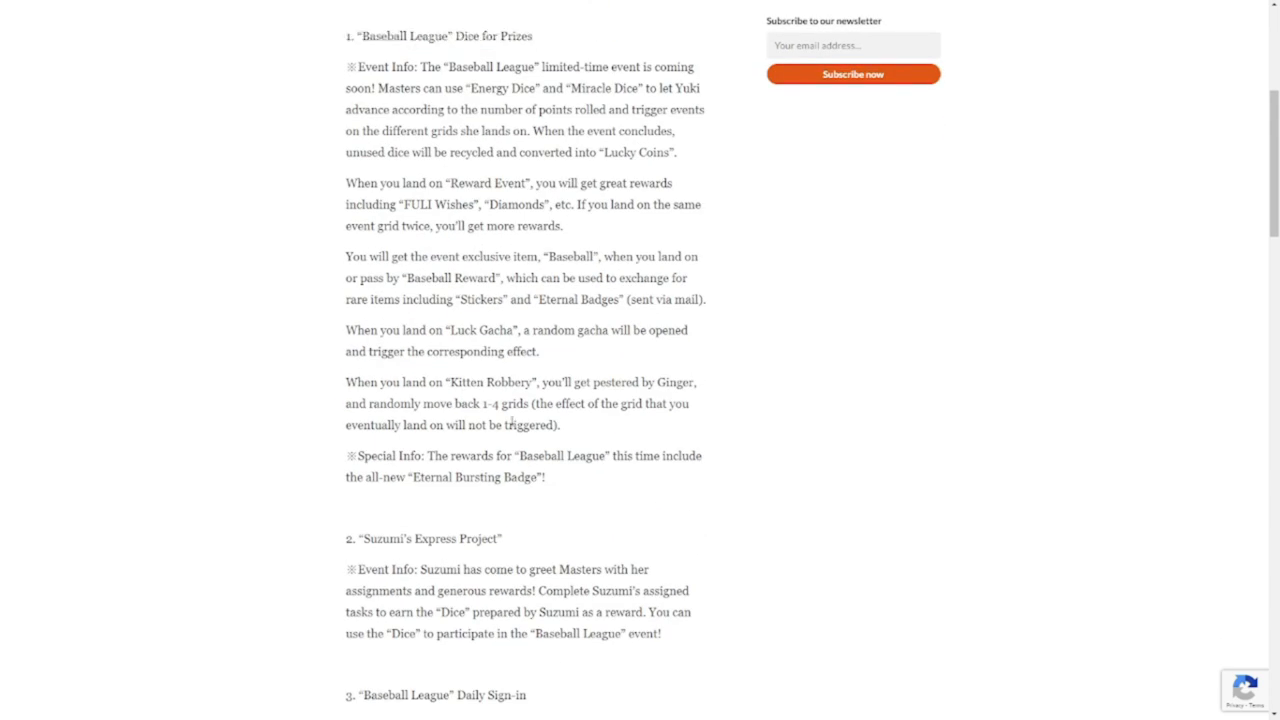
scroll(down, 3)
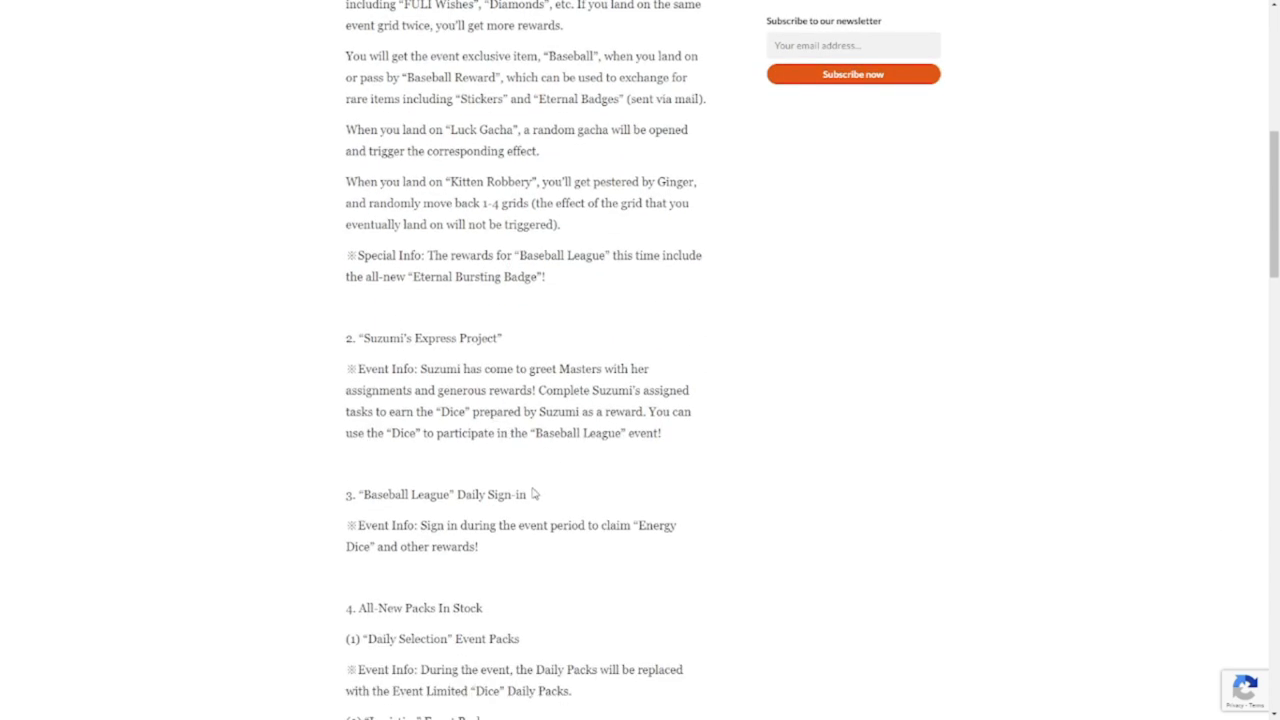
scroll(down, 3)
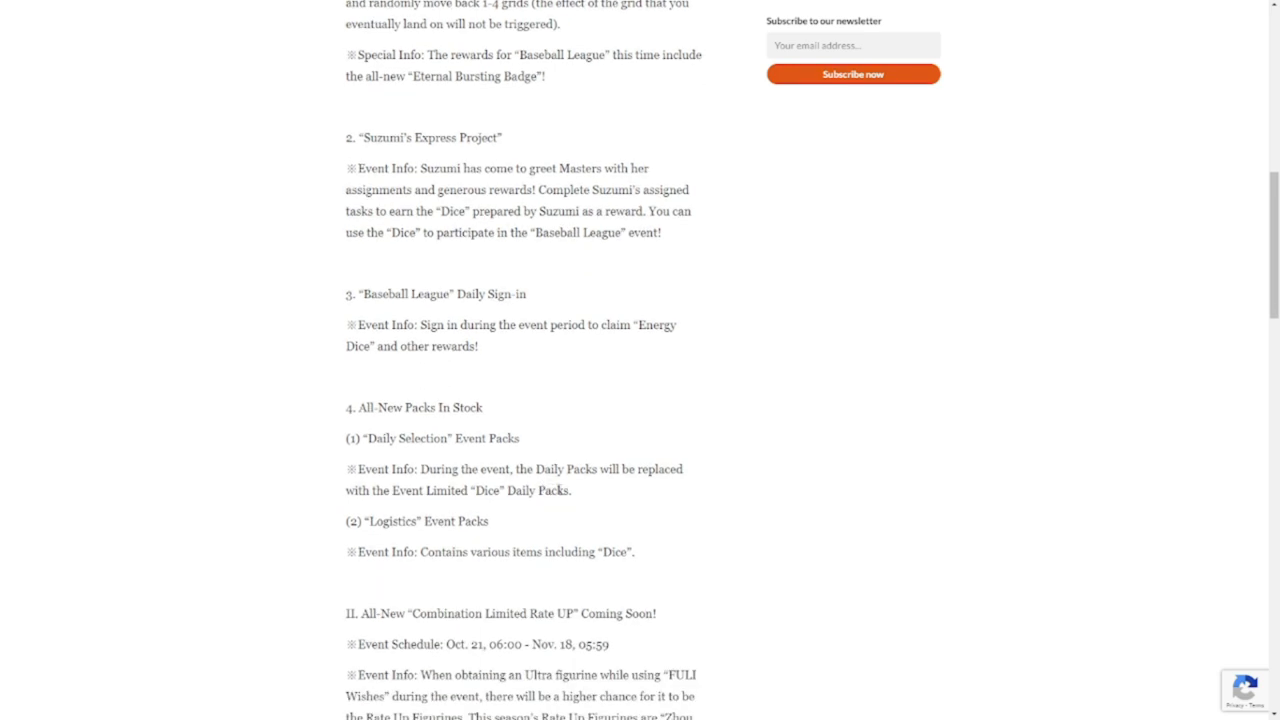
scroll(down, 3)
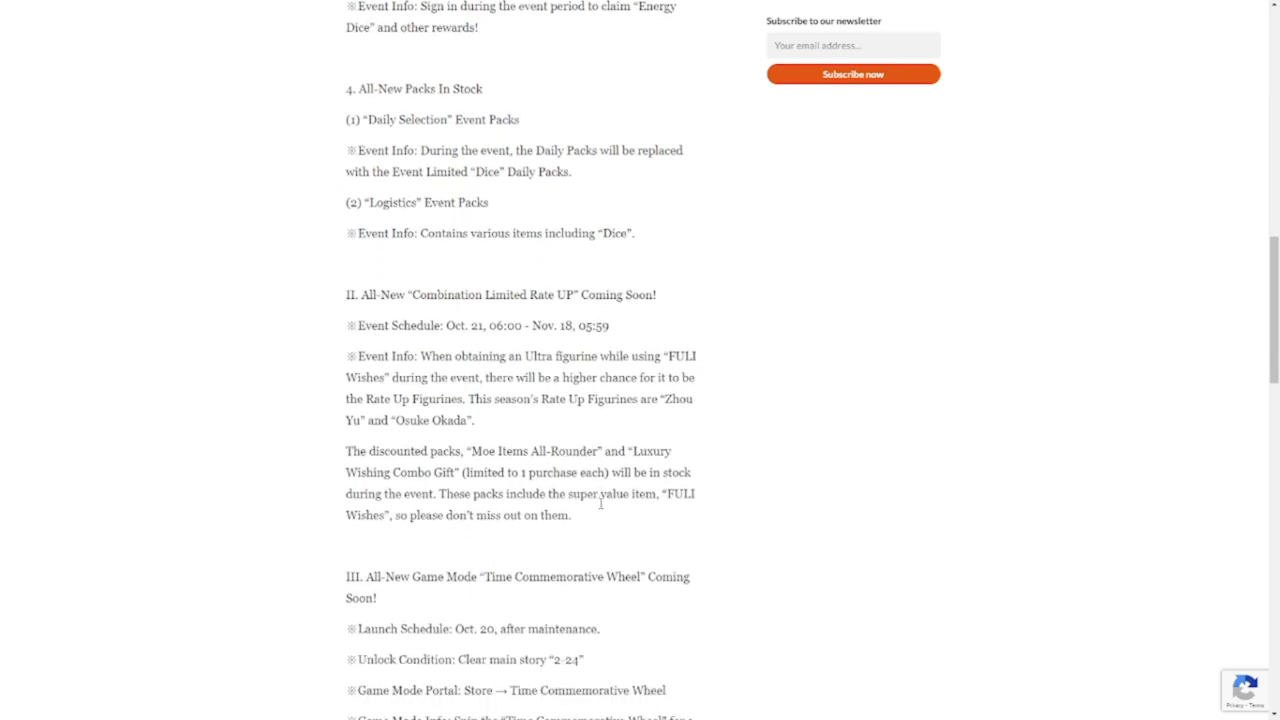
scroll(down, 3)
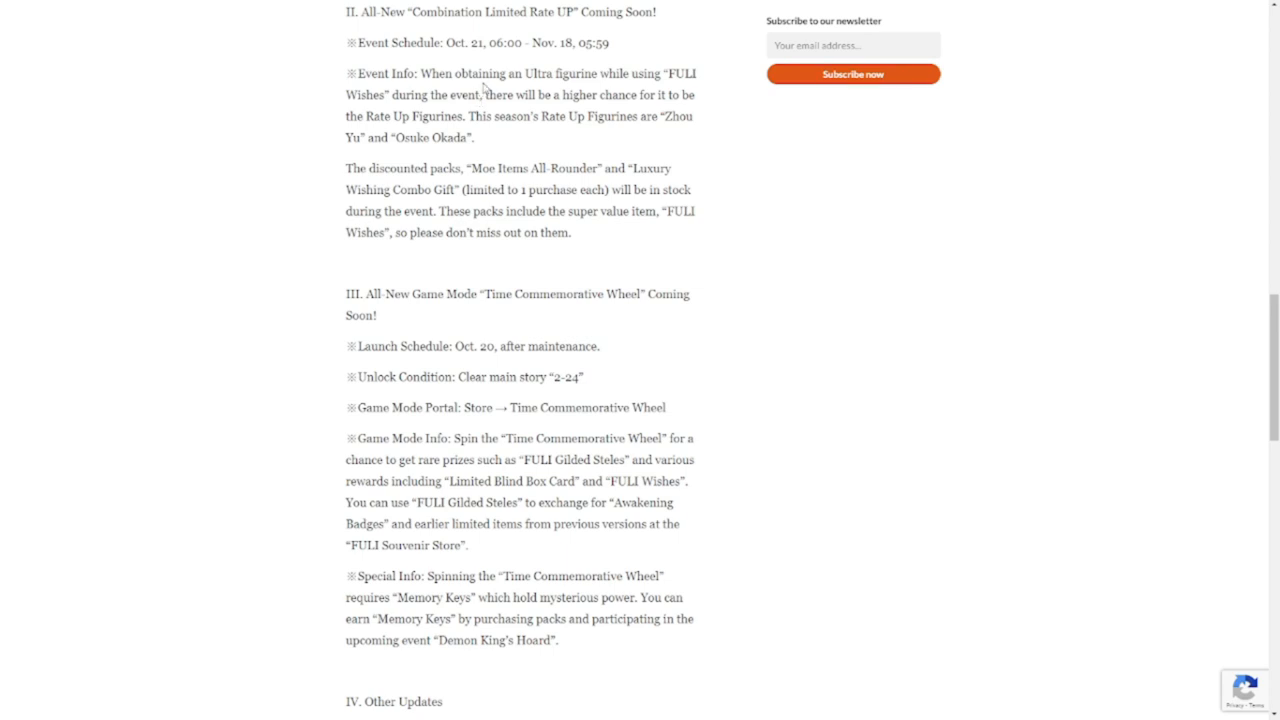
mouse_move(517, 88)
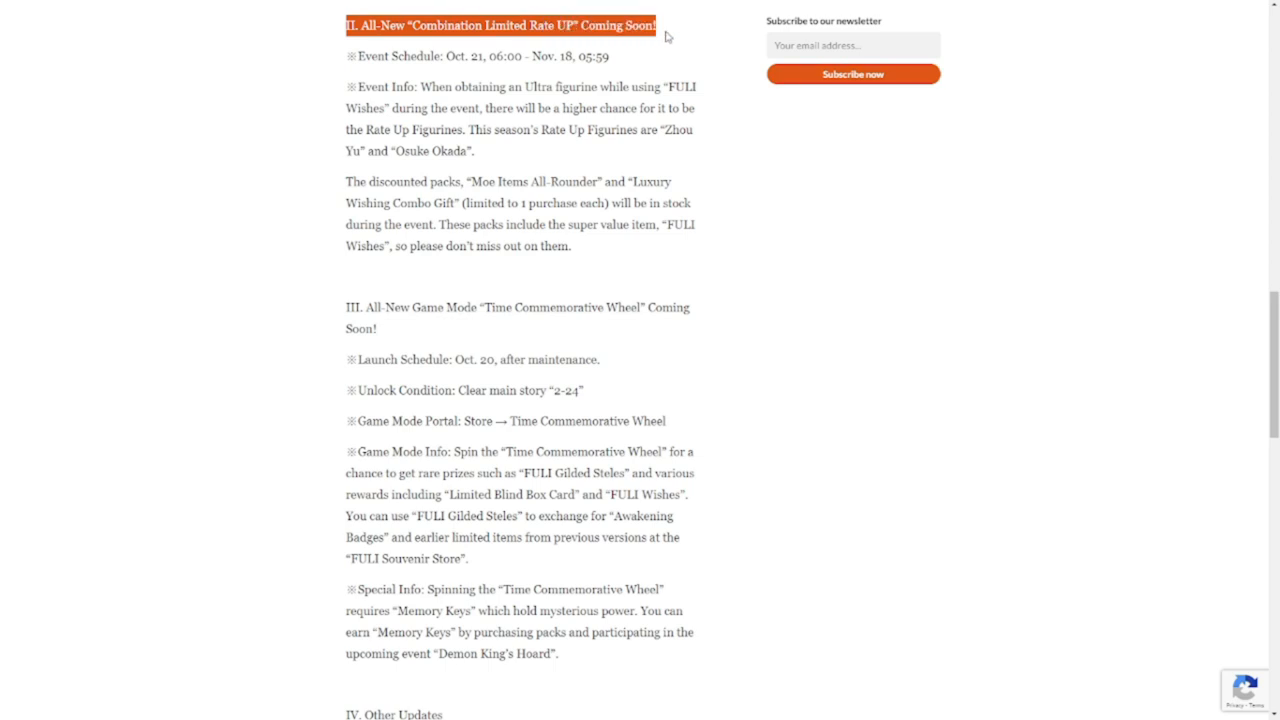
mouse_move(705, 262)
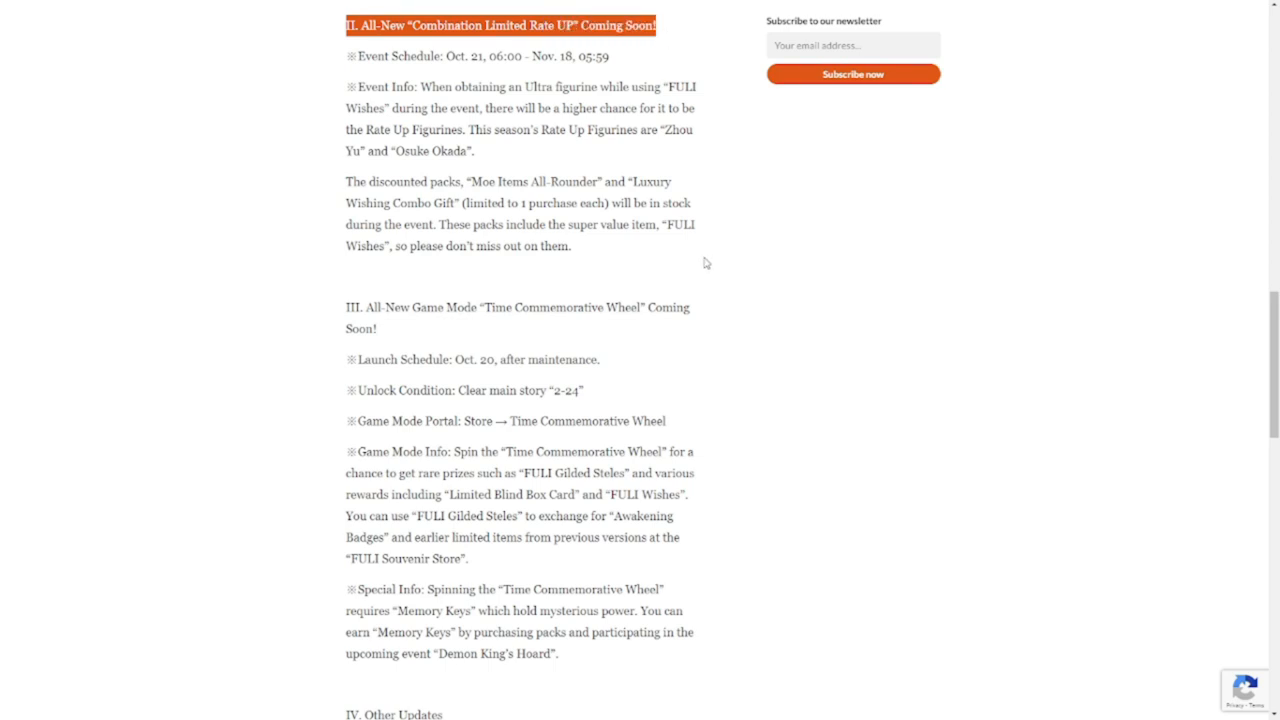
Scroll into section III and highlight the Memory Keys Special Info paragraph
scroll(down, 3)
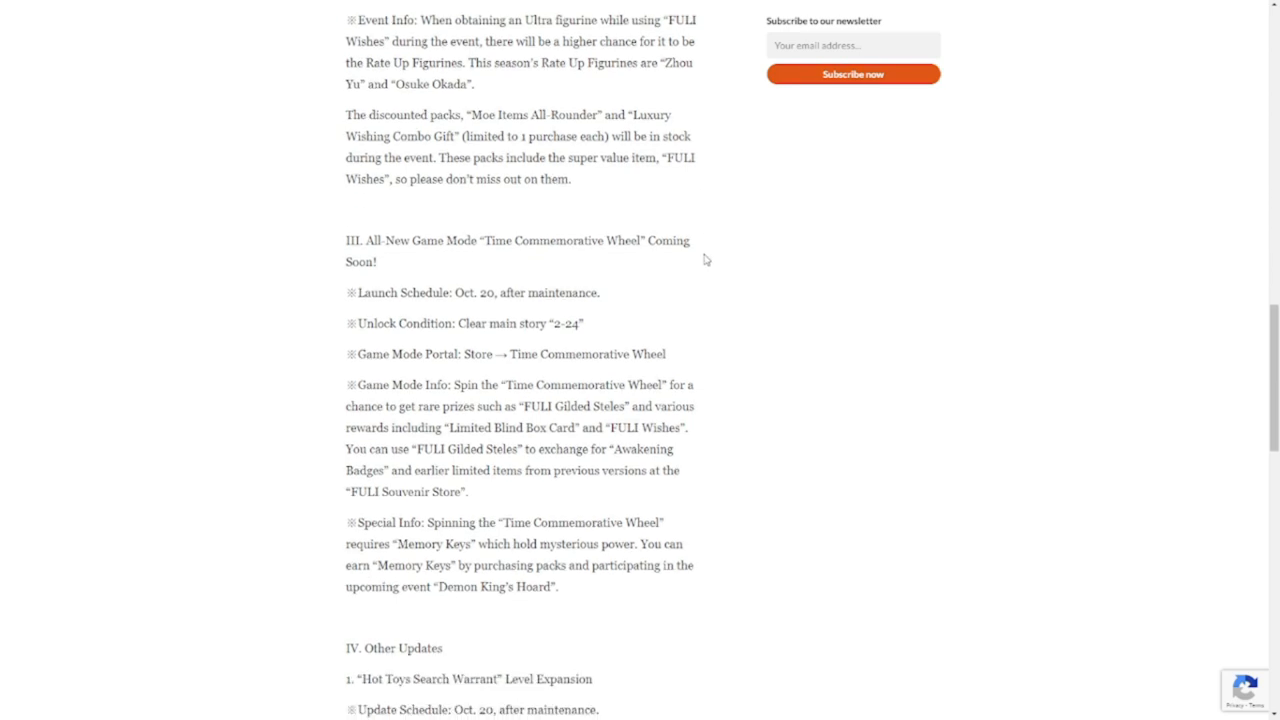
scroll(down, 3)
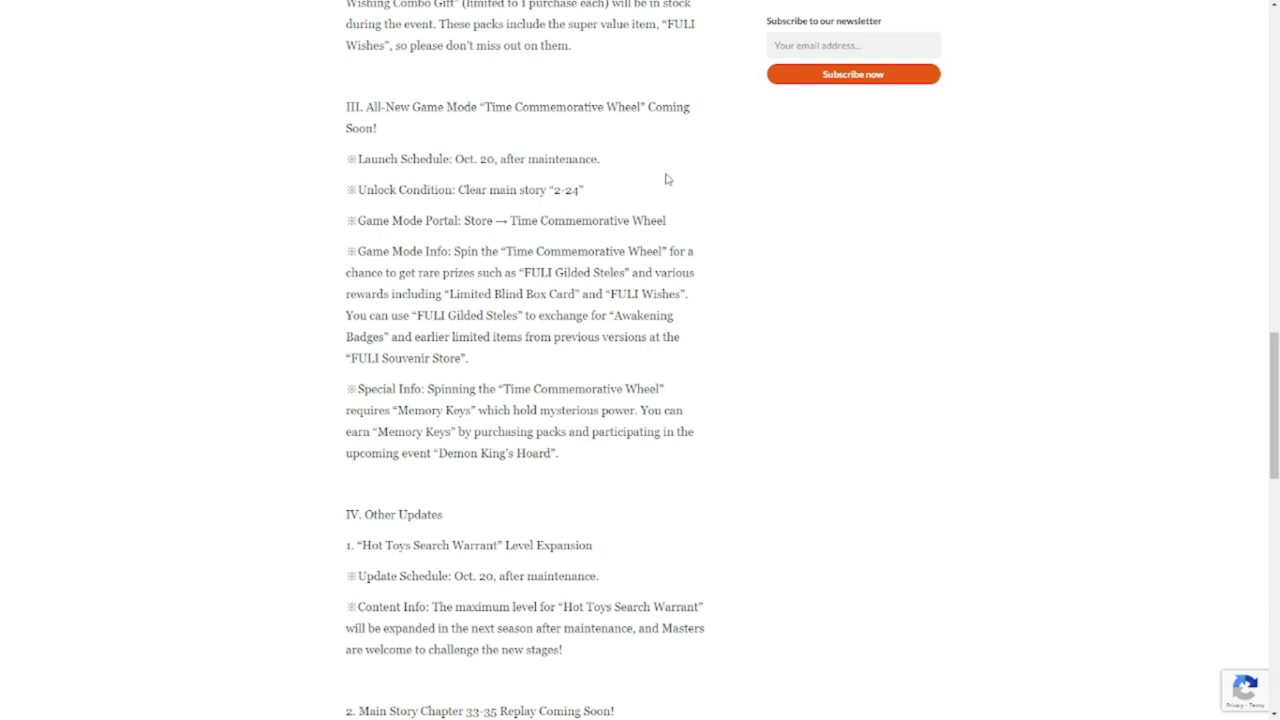
mouse_move(434, 270)
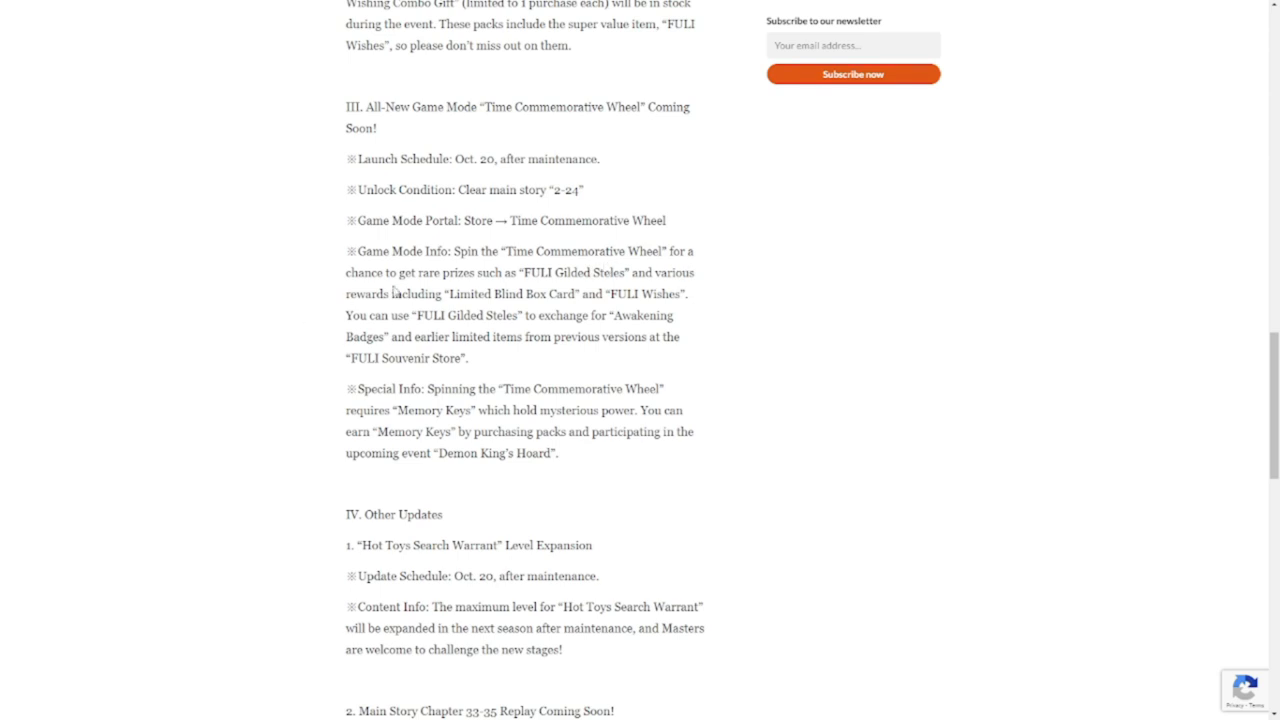
mouse_move(701, 285)
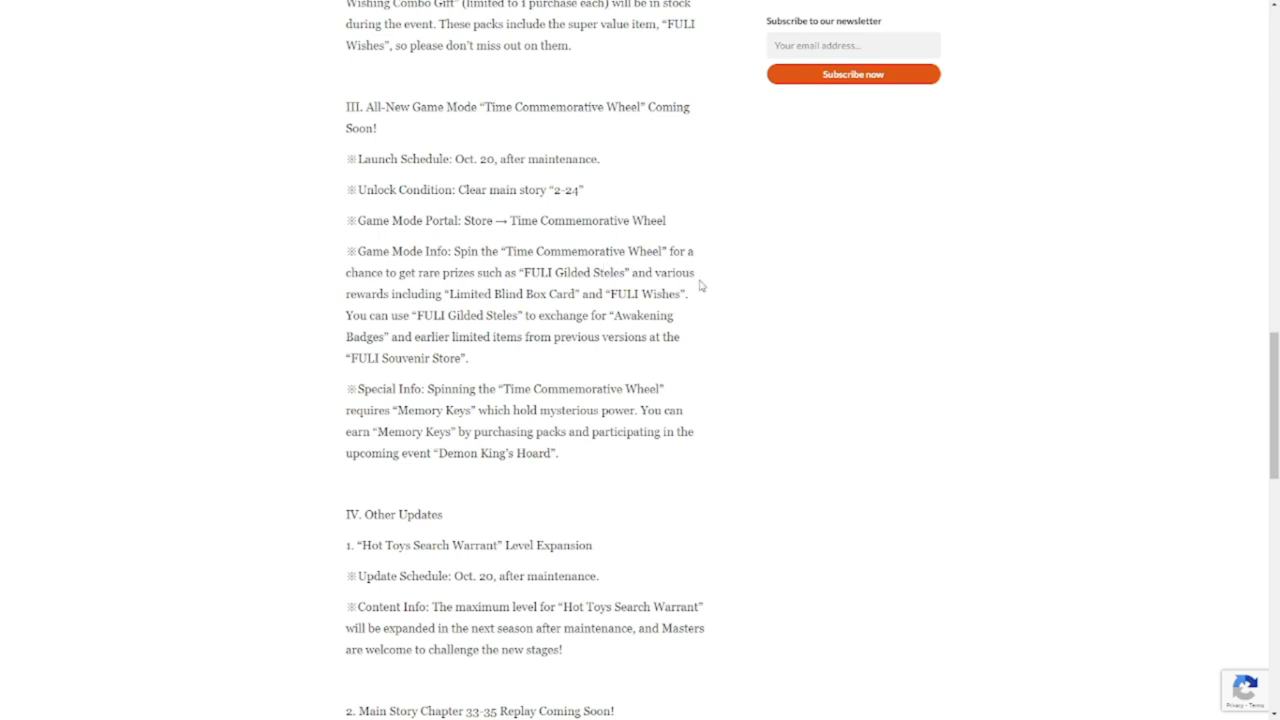
mouse_move(617, 270)
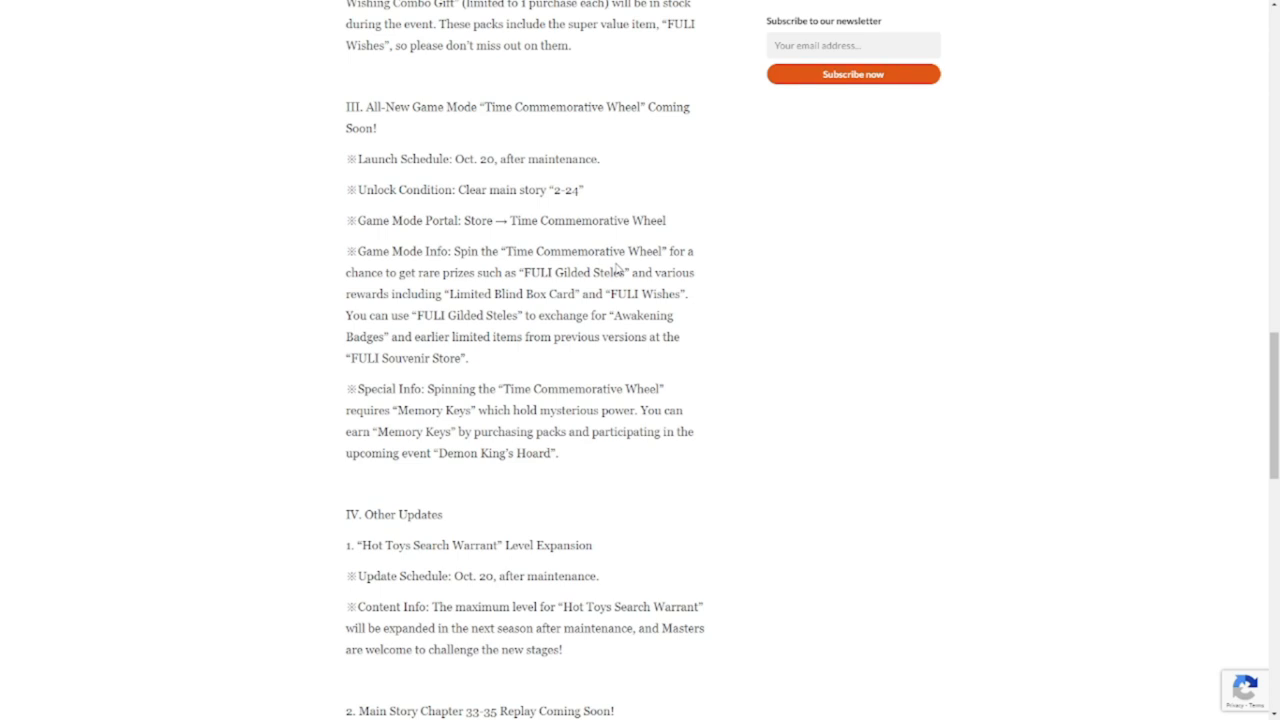
mouse_move(591, 311)
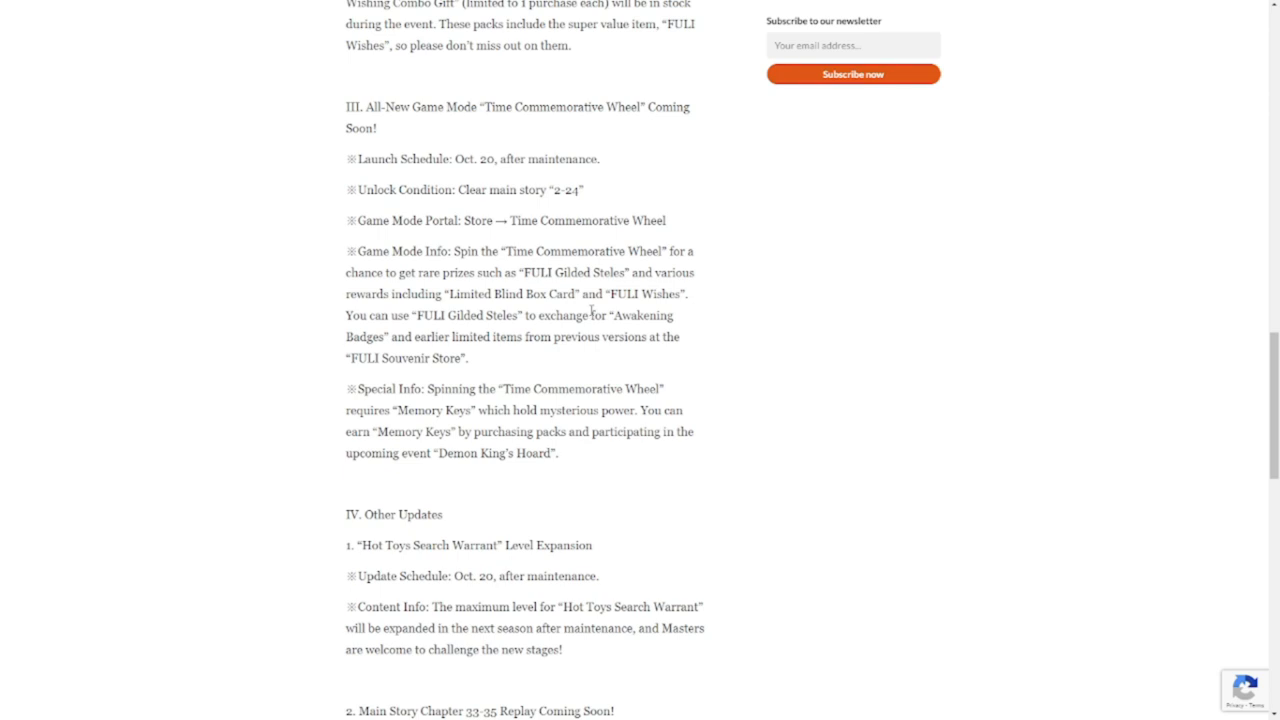
mouse_move(458, 334)
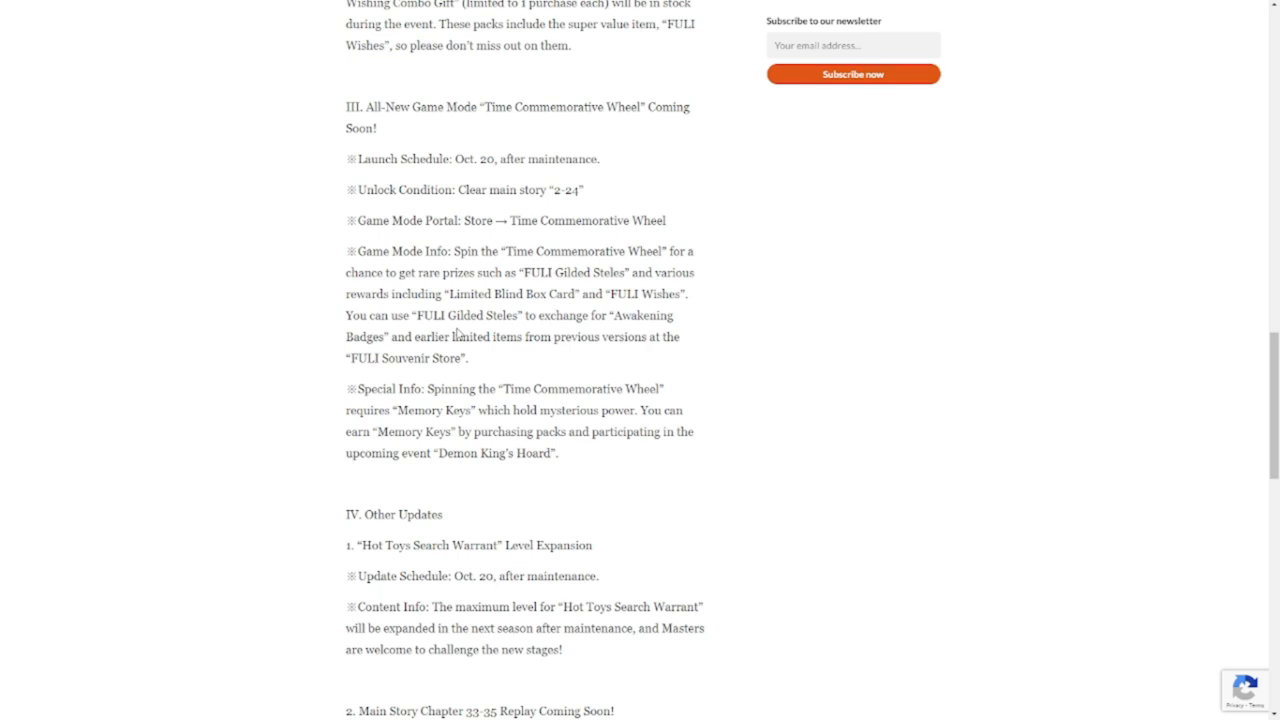
mouse_move(395, 383)
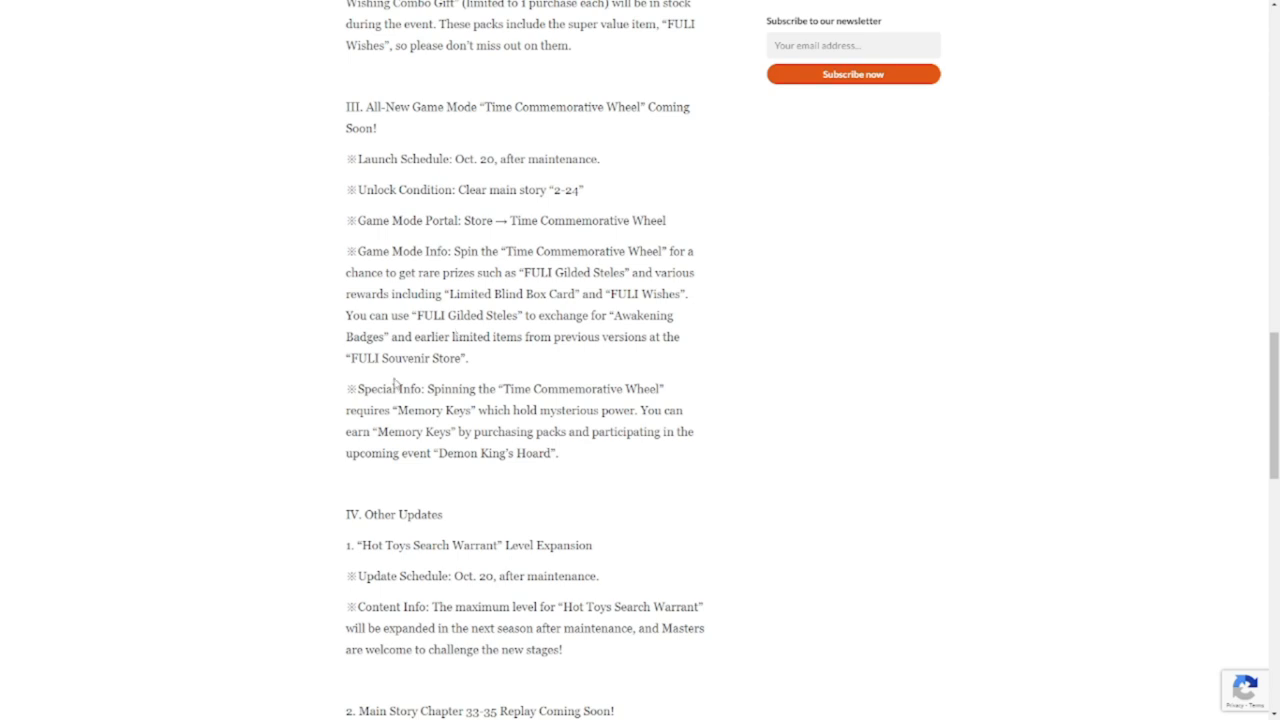
drag(347, 389, 625, 389)
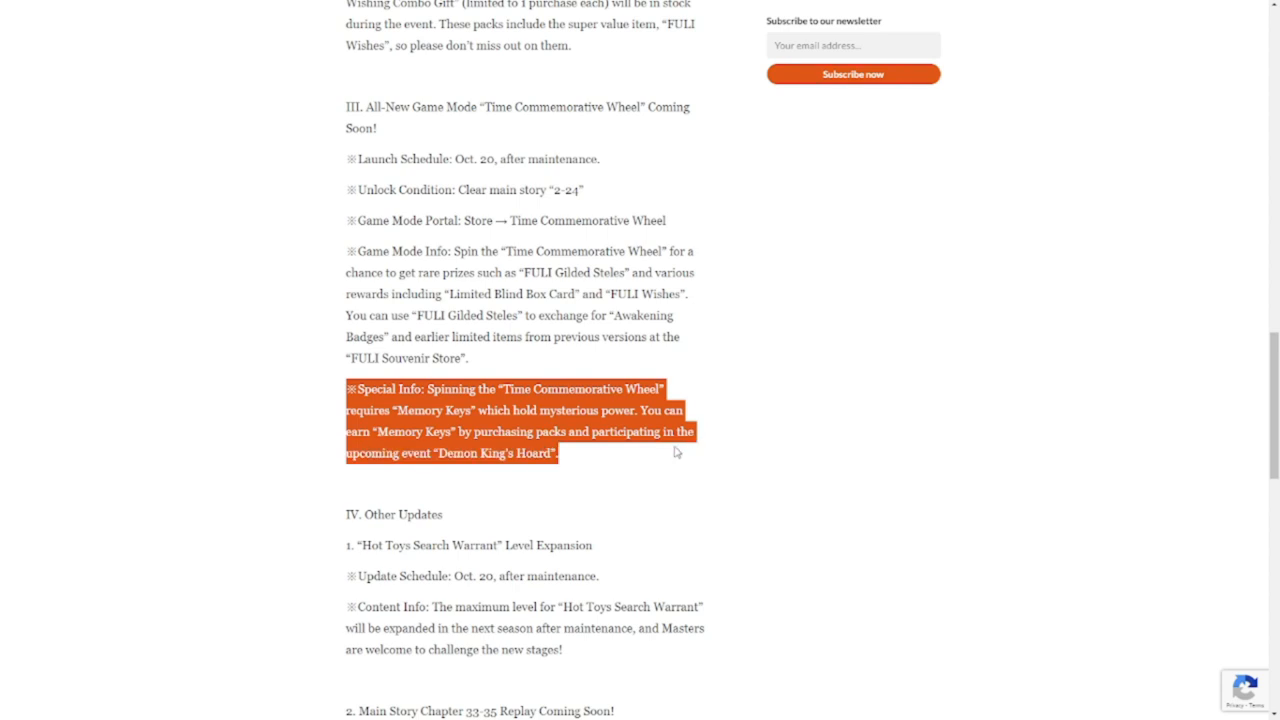
mouse_move(574, 400)
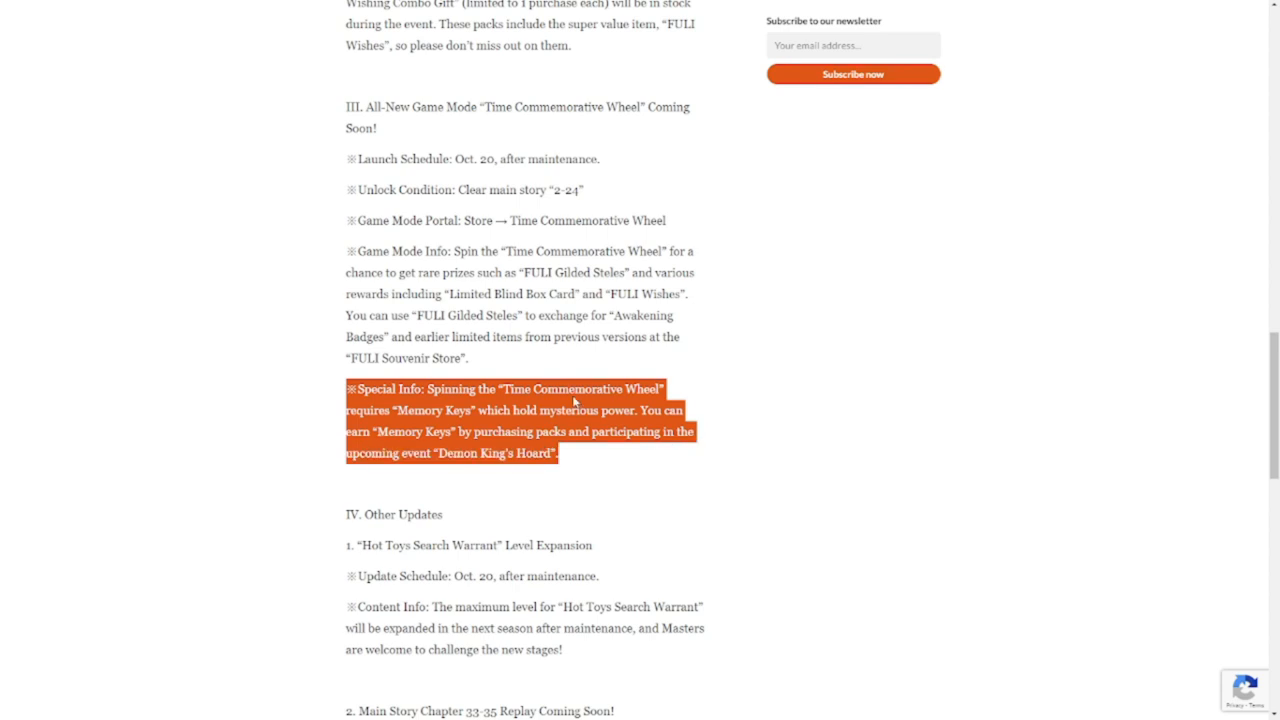
Scroll through Other Updates and highlight the Property Furniture heading and its In Stock Time
scroll(down, 3)
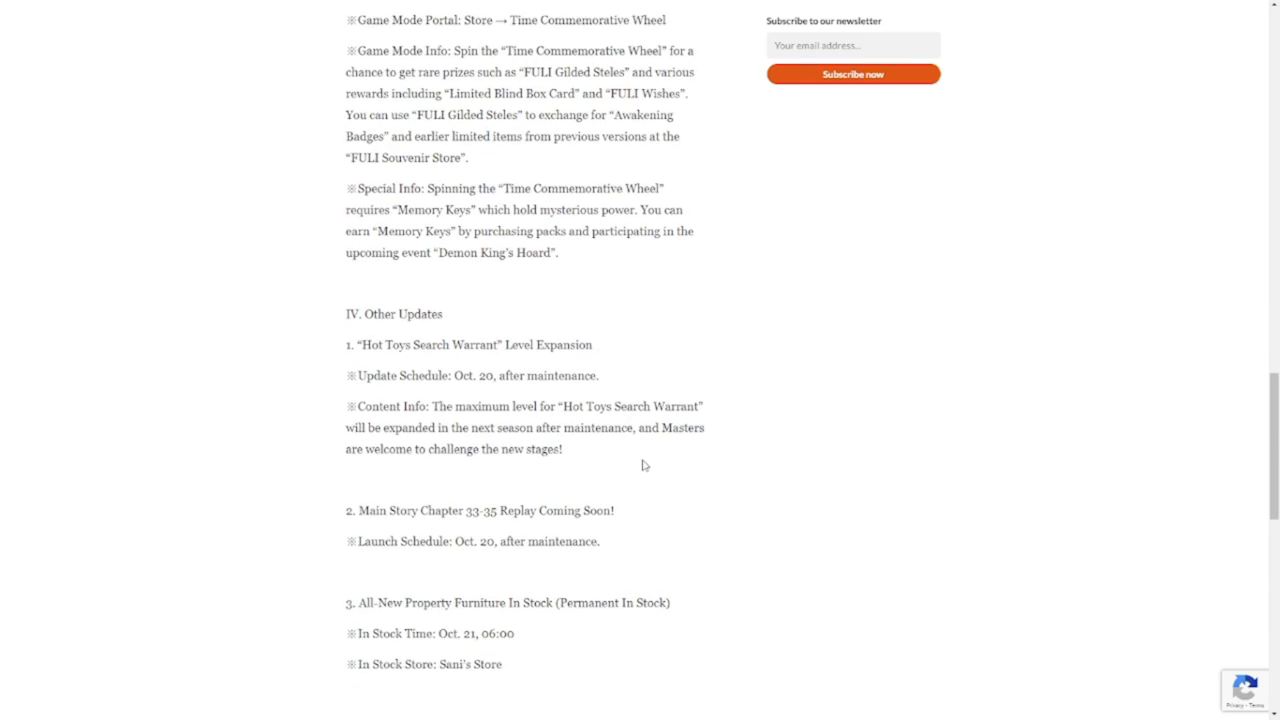
scroll(down, 3)
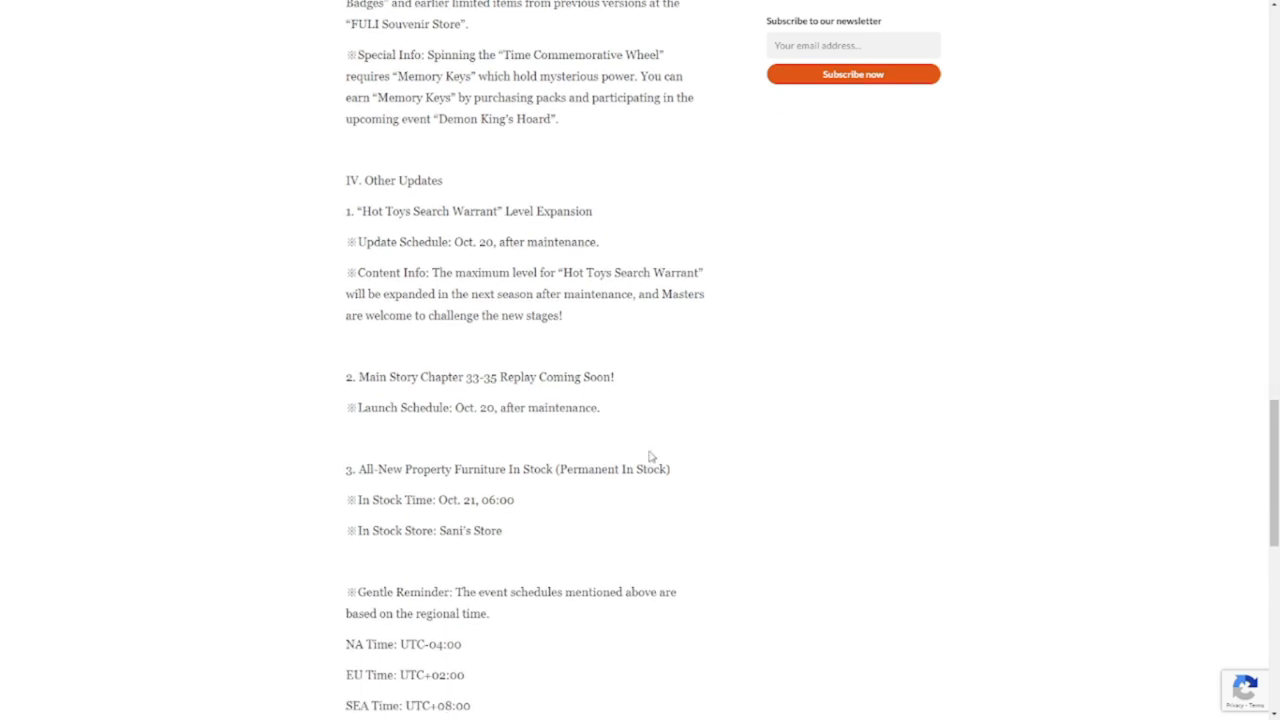
mouse_move(504, 245)
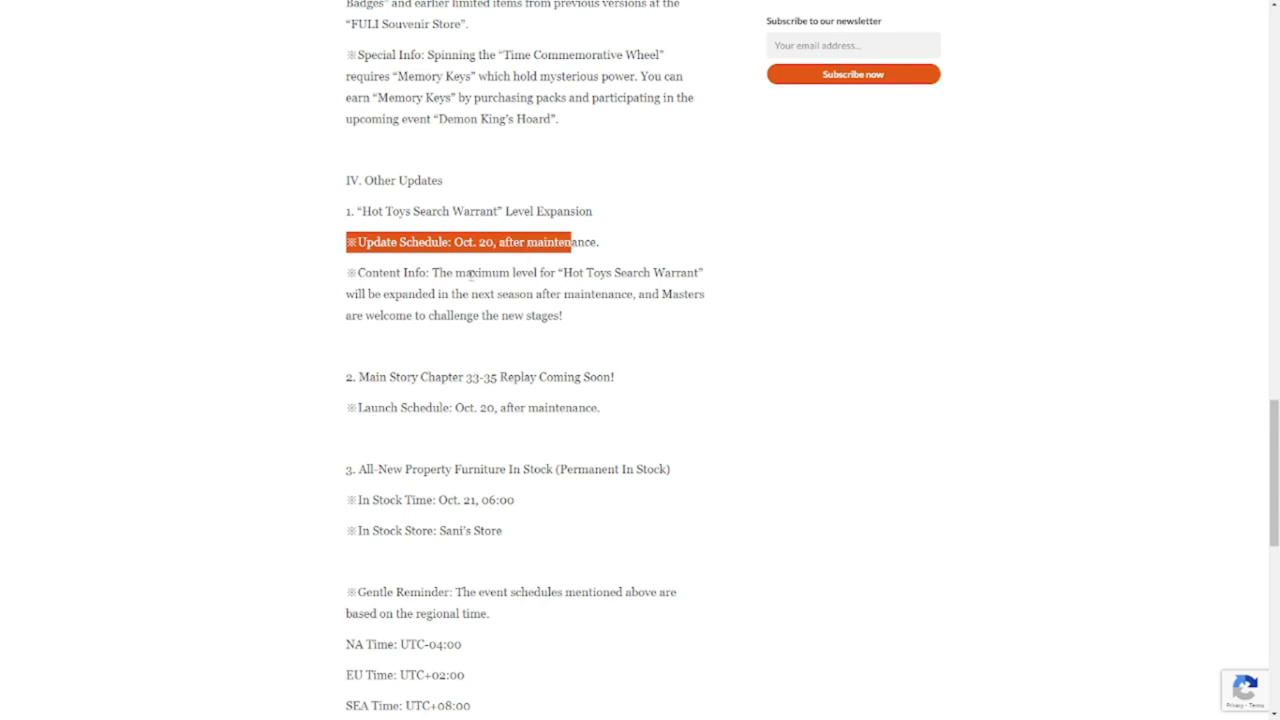
mouse_move(585, 318)
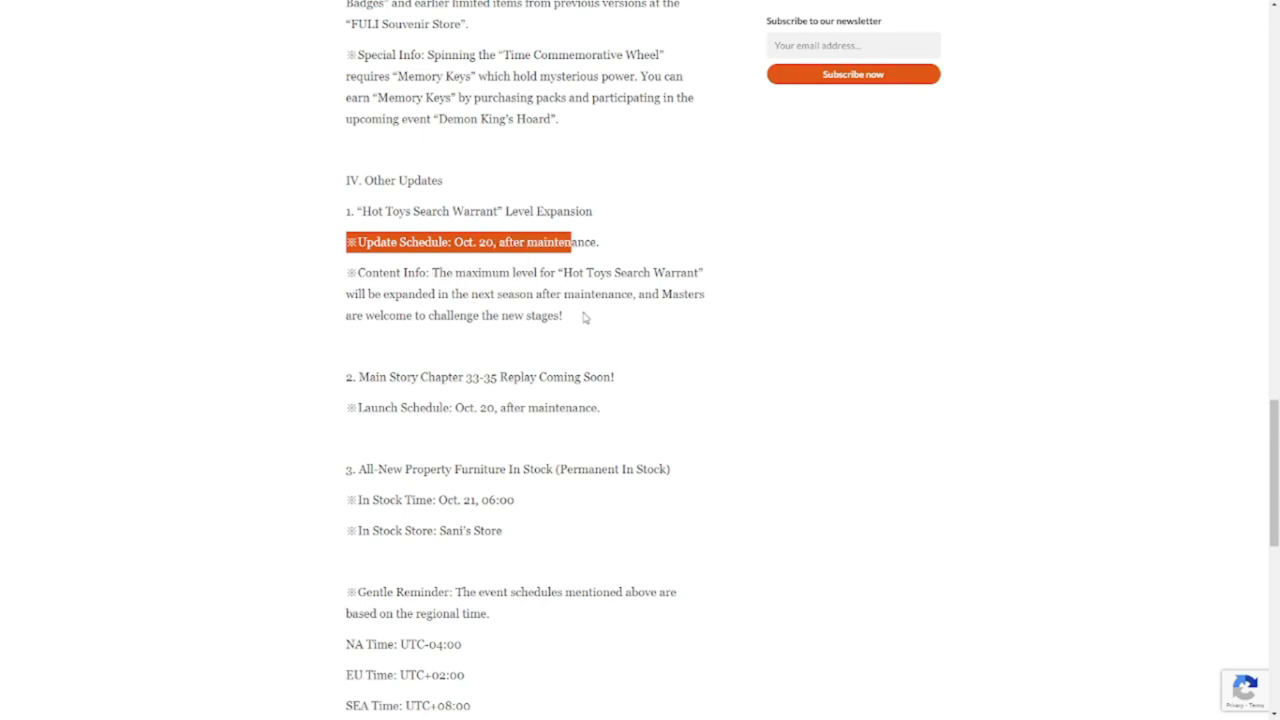
mouse_move(613, 321)
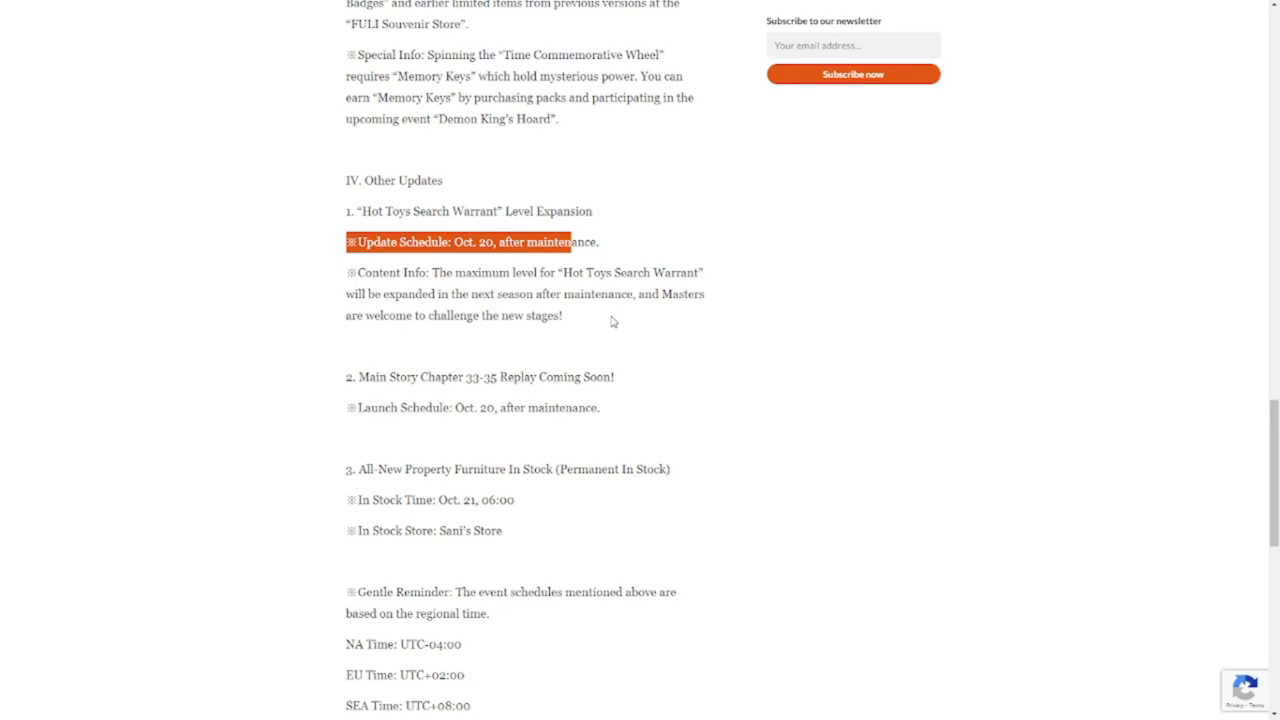
scroll(down, 3)
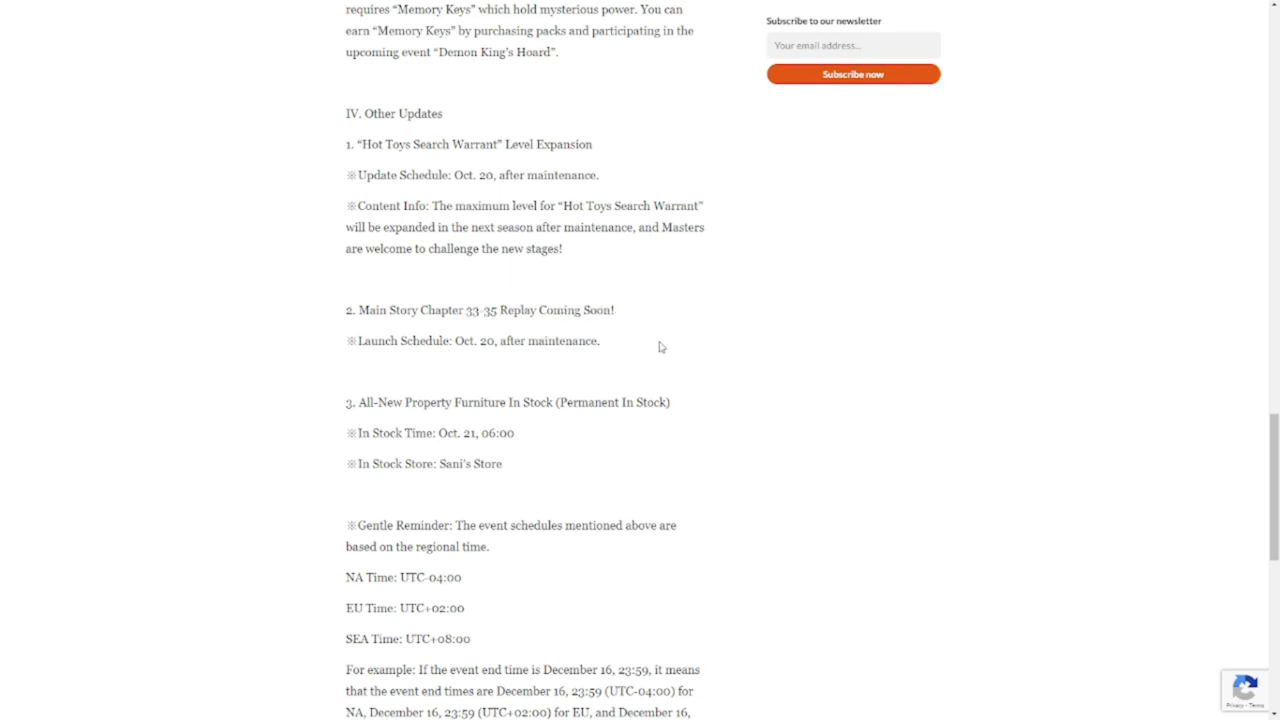
scroll(down, 3)
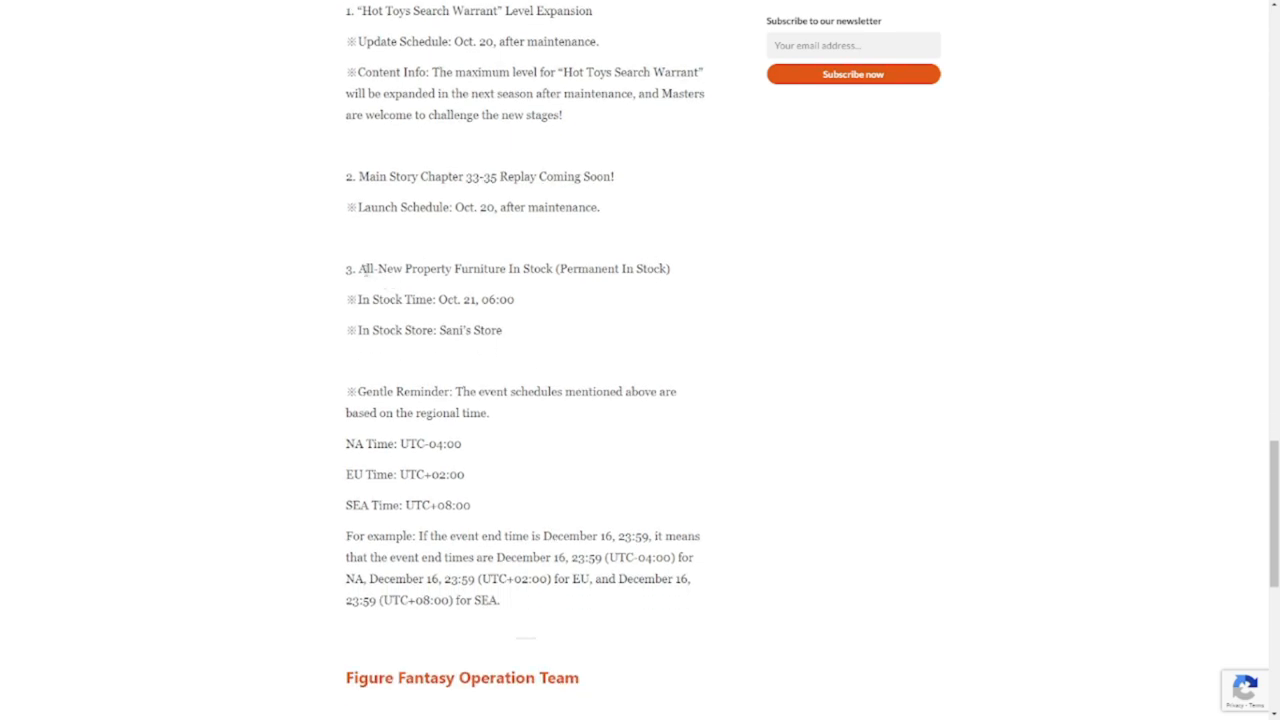
drag(352, 268, 515, 299)
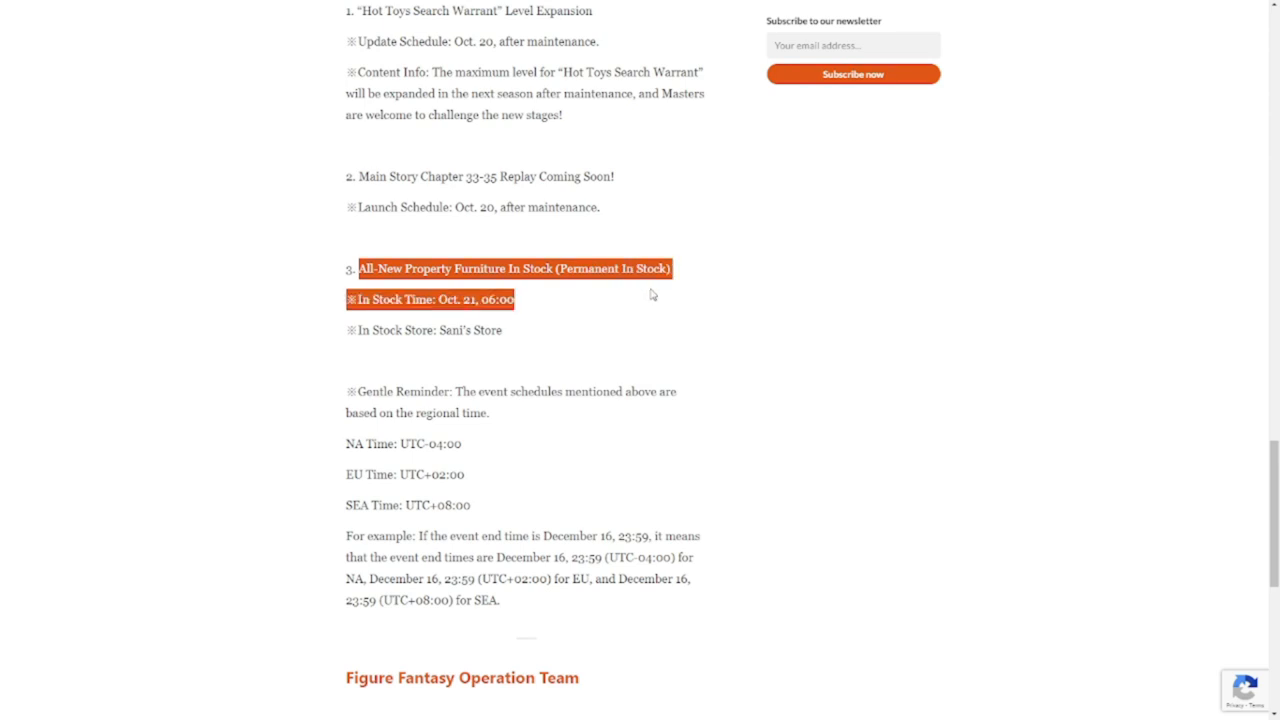
mouse_move(605, 344)
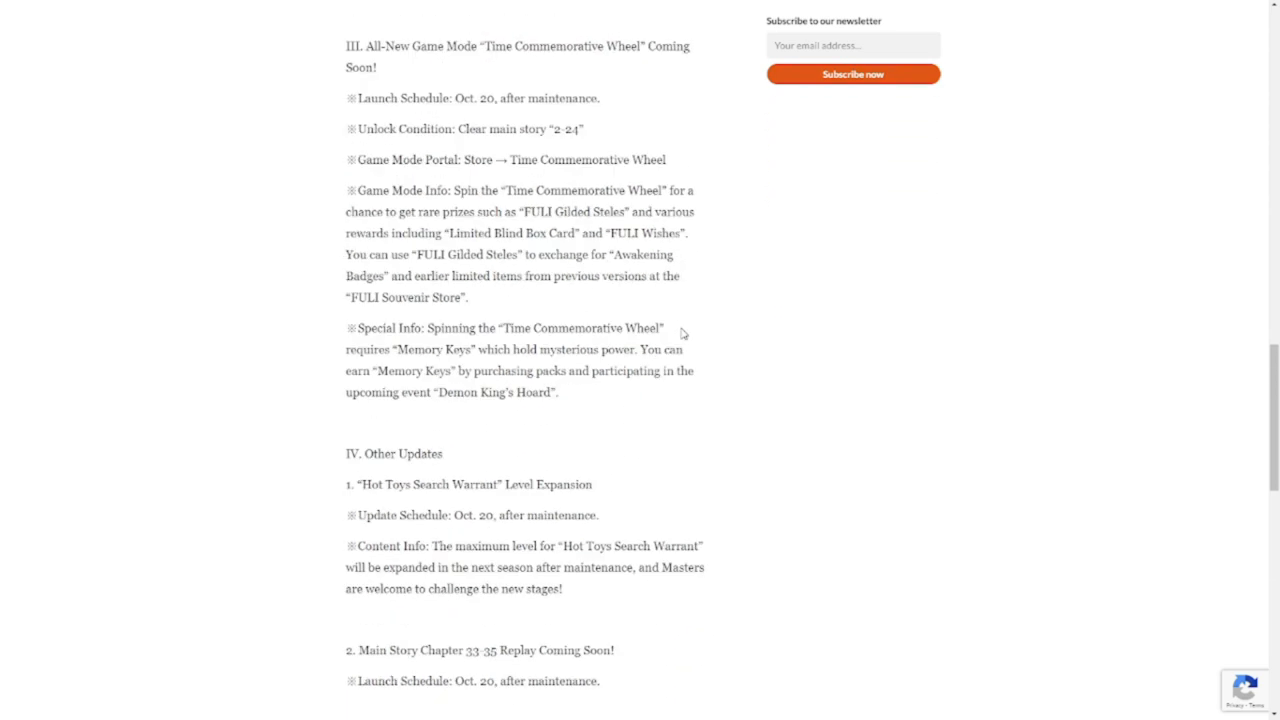
Scroll down to the page footer, then back up to the Issue #11 title
scroll(down, 3)
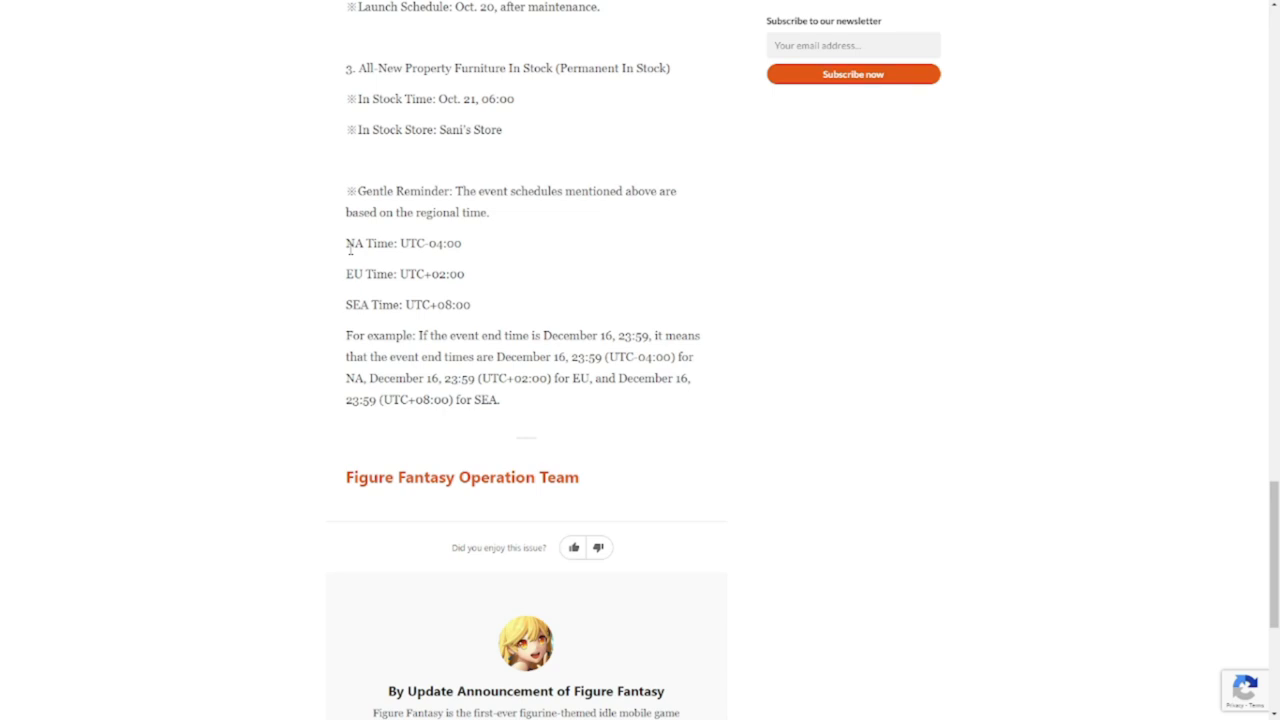
mouse_move(755, 278)
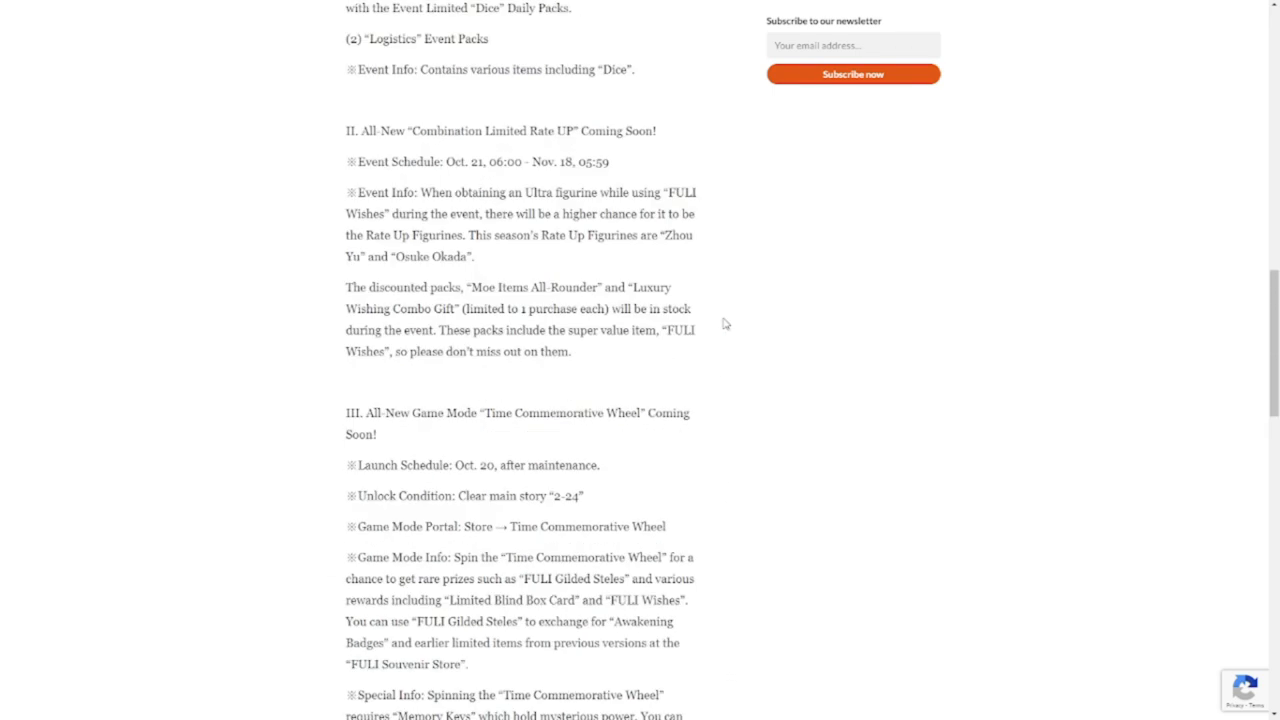
scroll(up, 3)
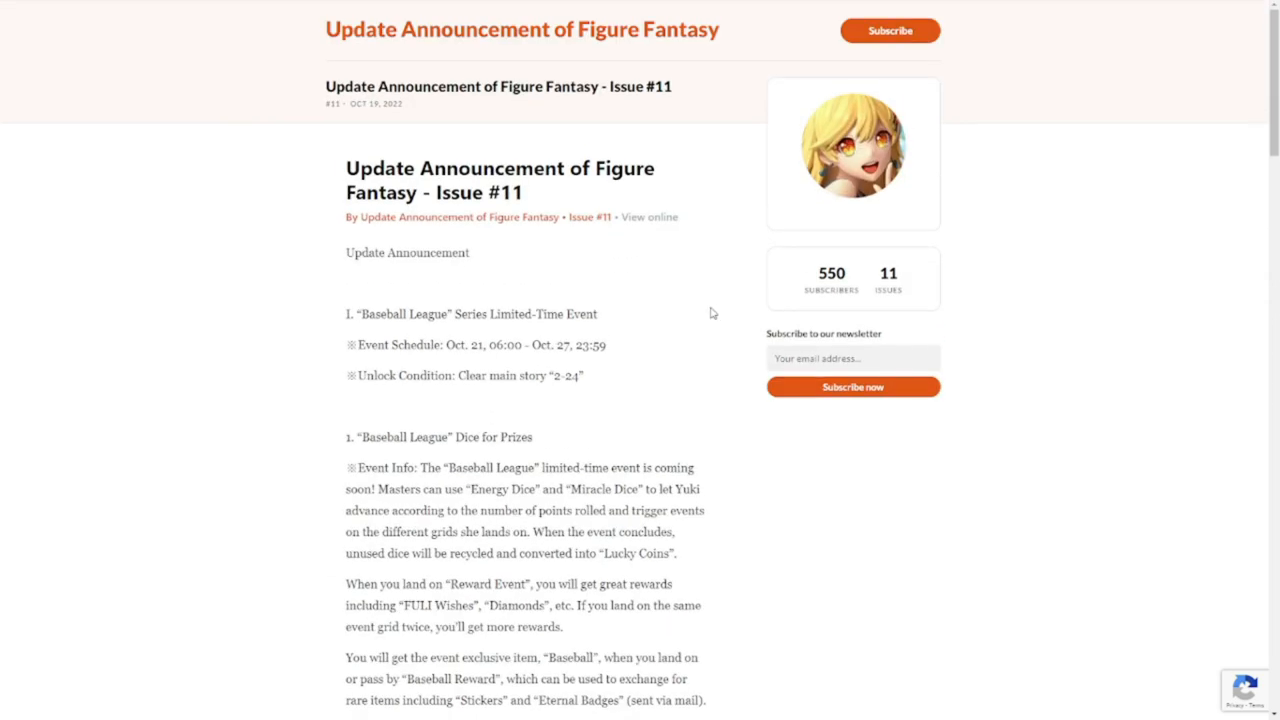